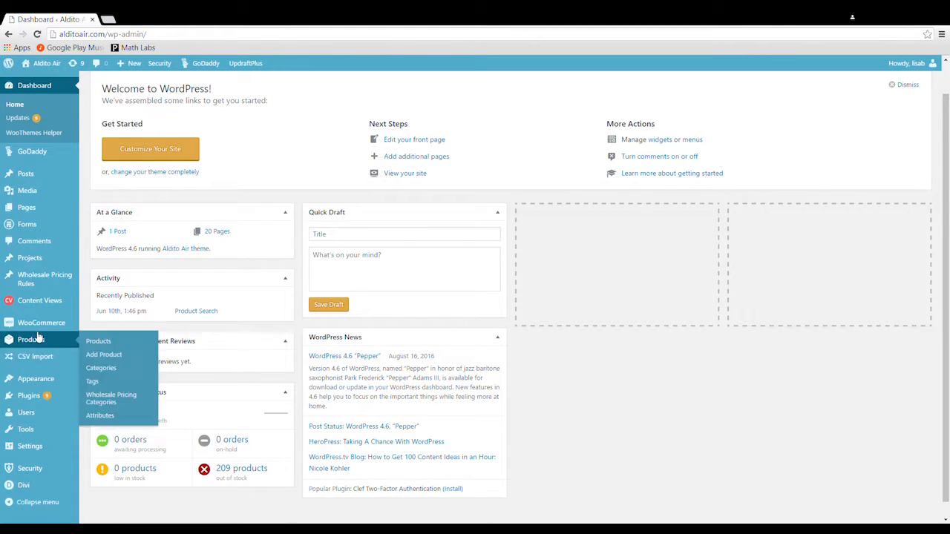
# Go to the WooCommerce Products list from the admin menu
pyautogui.click(32, 339)
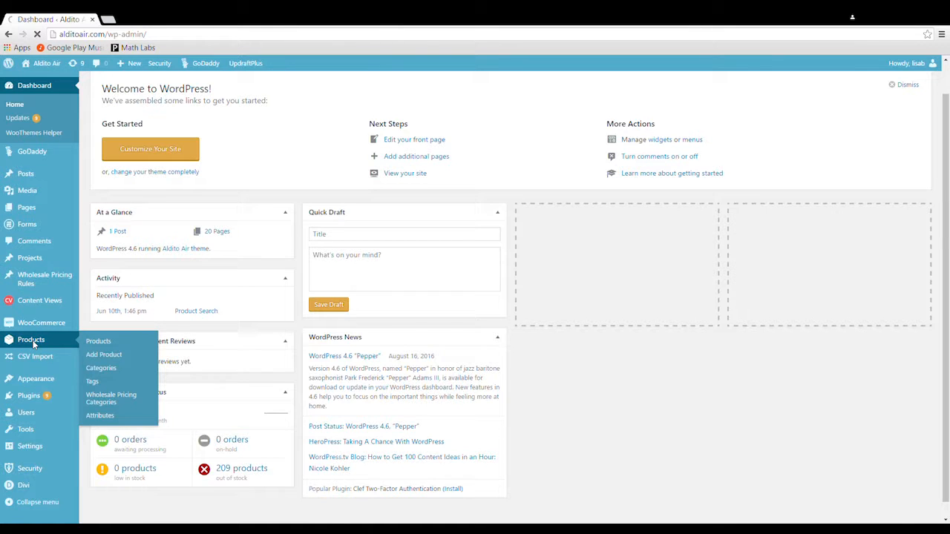
pyautogui.click(98, 340)
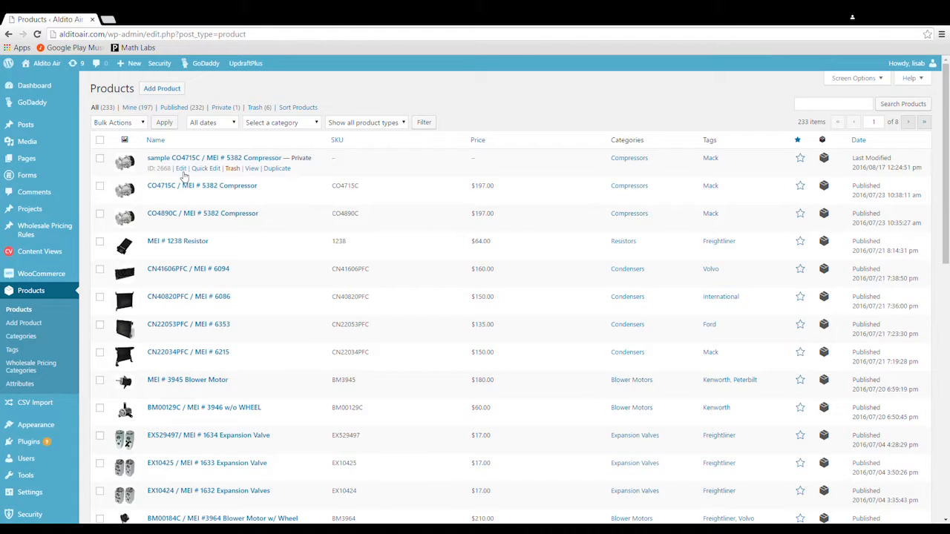
# Edit the sample CO4715C / MEI # 5382 Compressor and set Product Data to Variable product
pyautogui.click(181, 169)
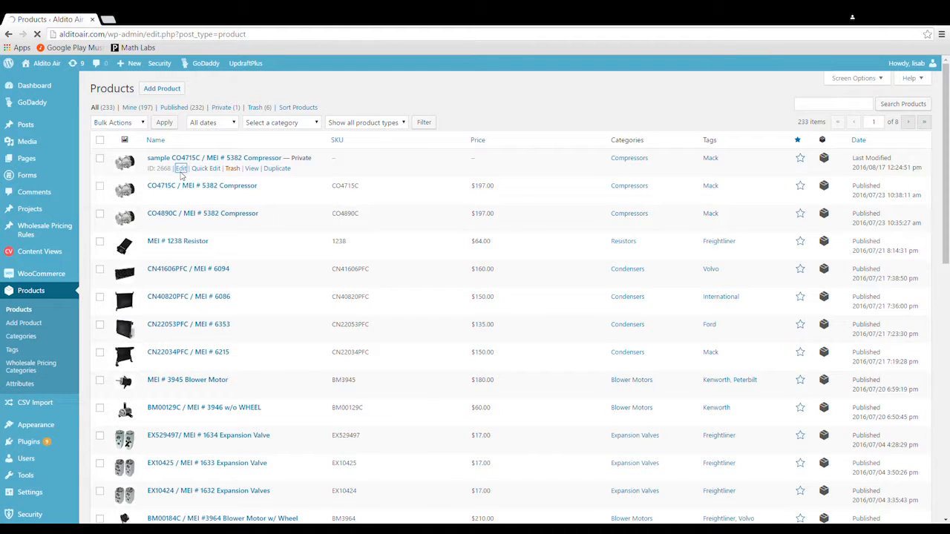
pyautogui.click(181, 170)
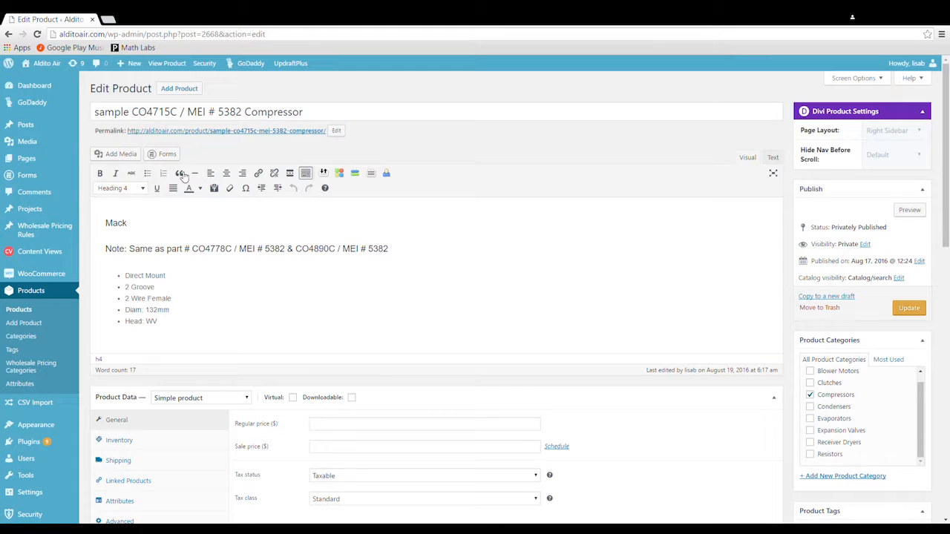
pyautogui.scroll(-3)
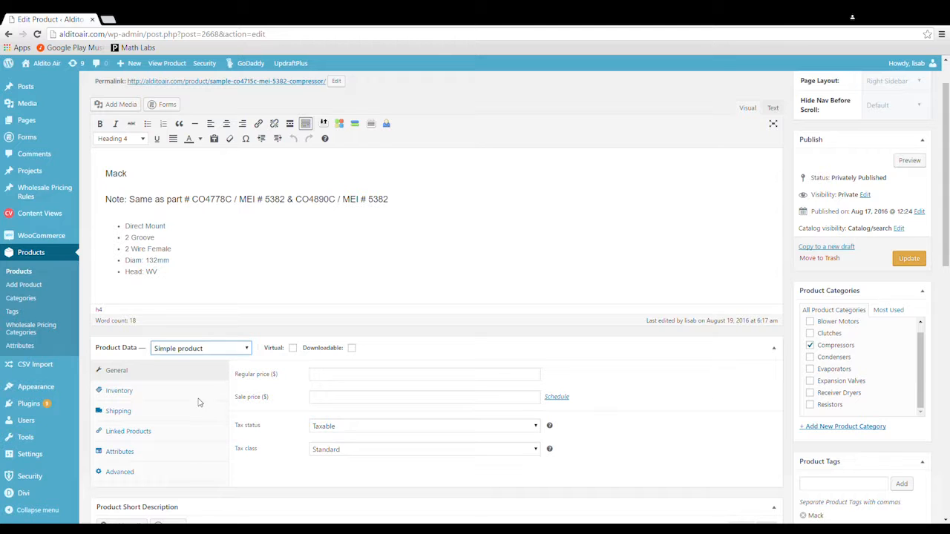
pyautogui.click(200, 348)
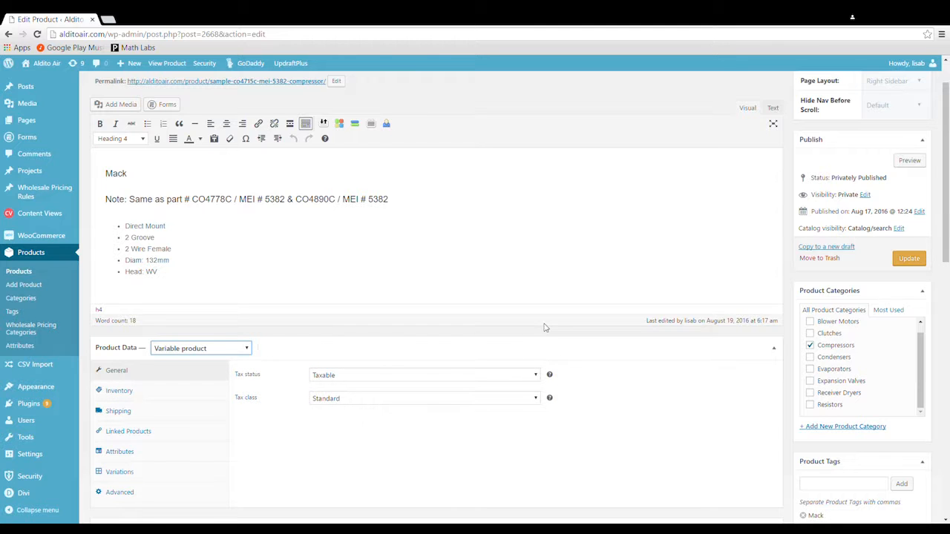
pyautogui.scroll(-3)
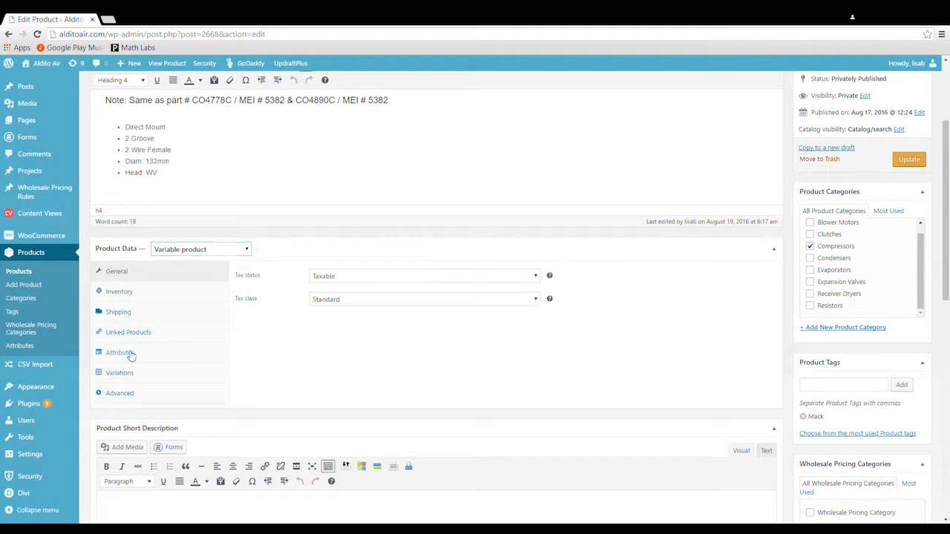
# Add a custom product attribute named Reg-OEM
pyautogui.click(119, 352)
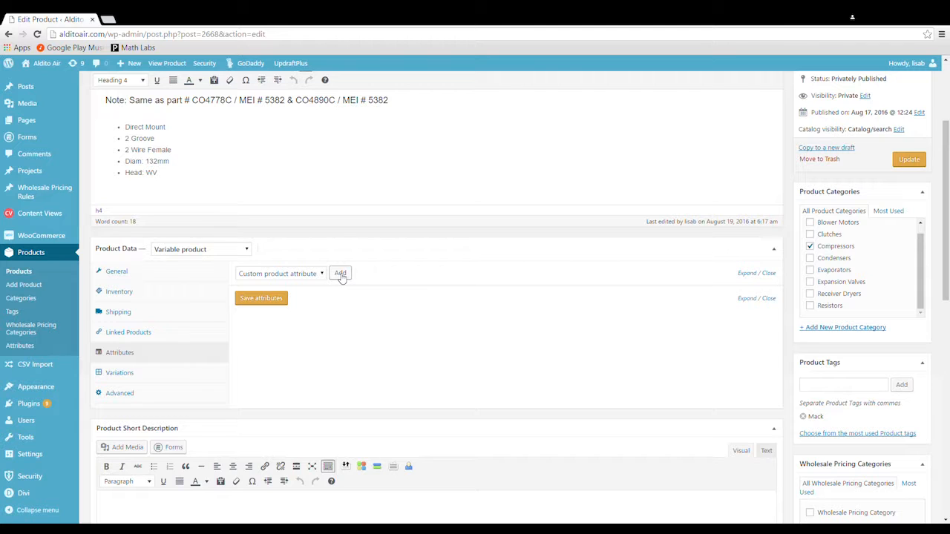
pyautogui.click(340, 273)
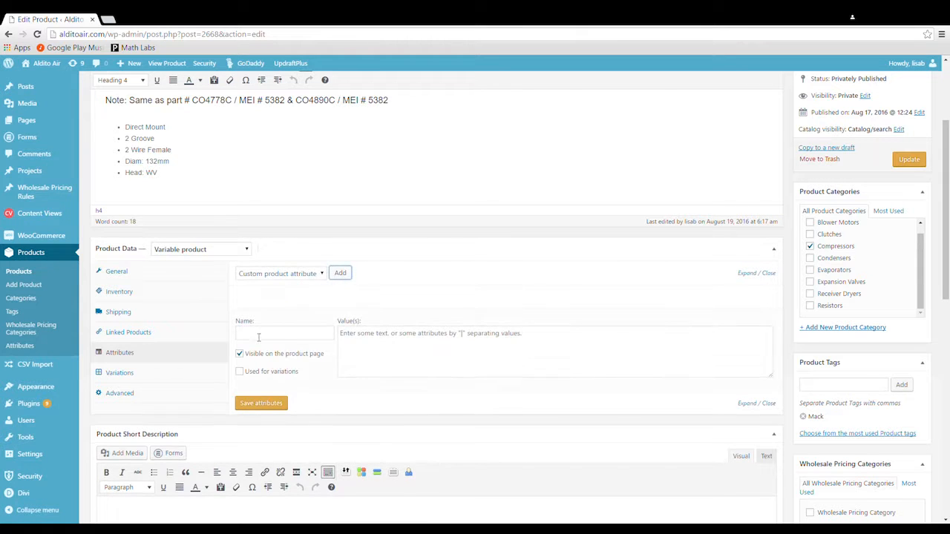
pyautogui.click(286, 333)
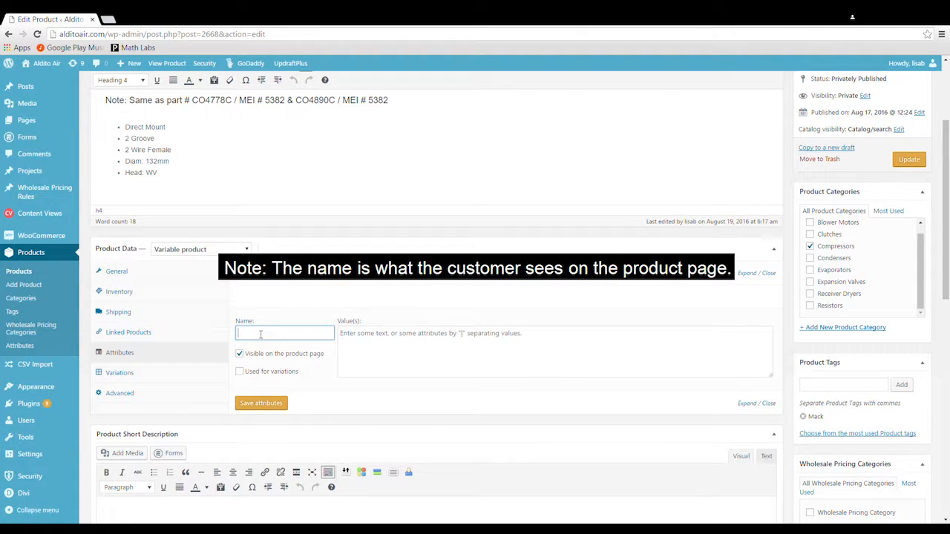
pyautogui.write('RE')
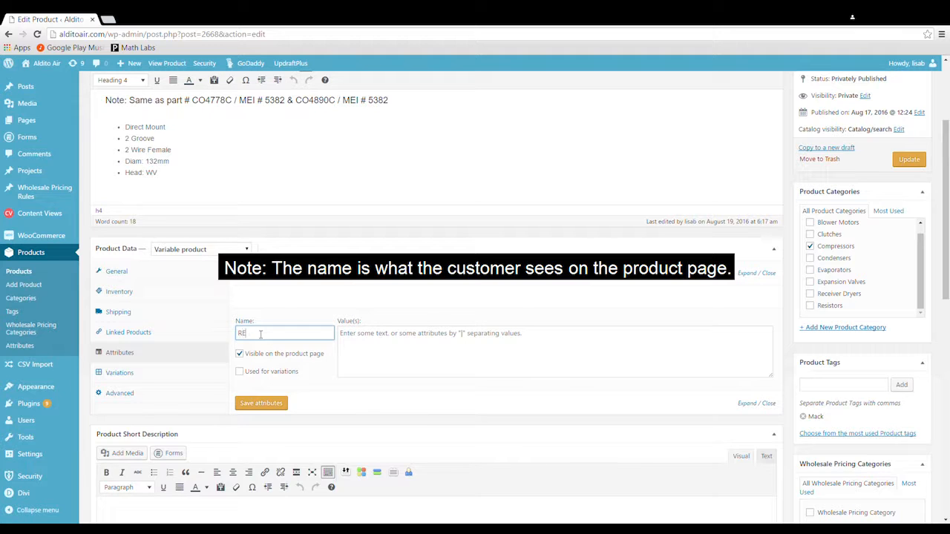
pyautogui.write('Reg')
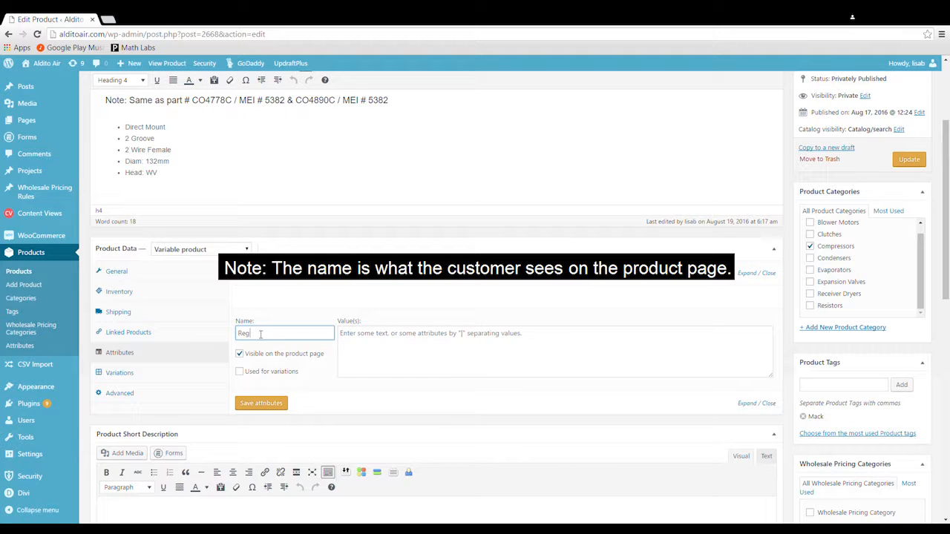
pyautogui.write('-OEM')
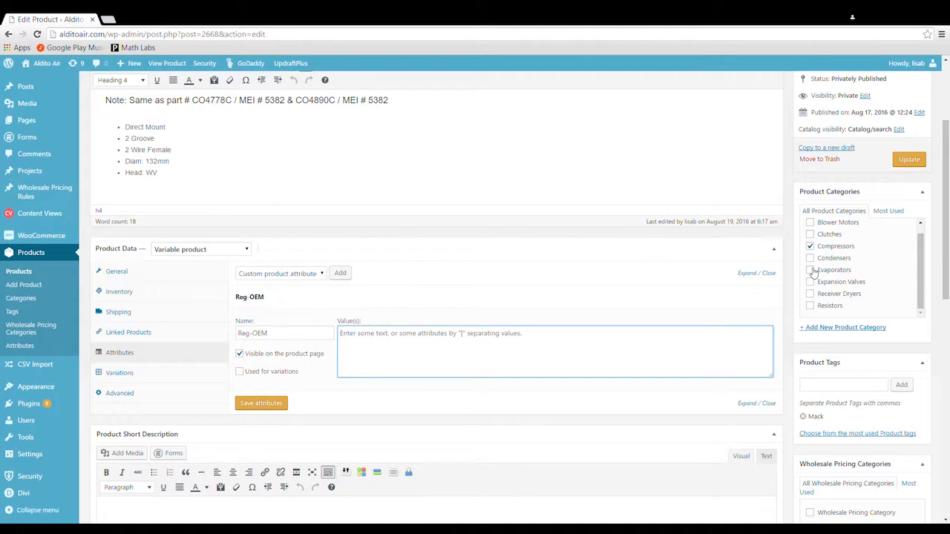
# Give Reg-OEM the values Off-Market | OEM, mark it used for variations, and save attributes
pyautogui.click(445, 341)
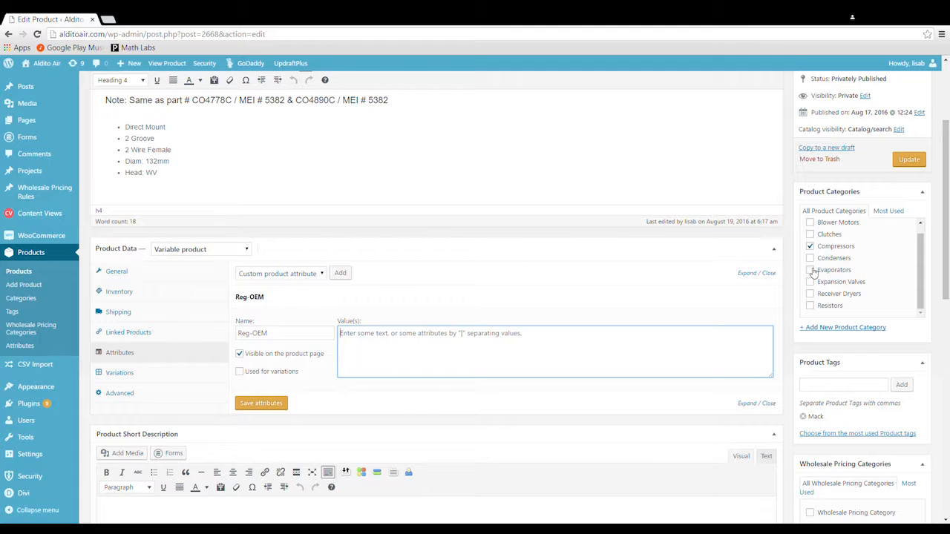
pyautogui.write('Off-')
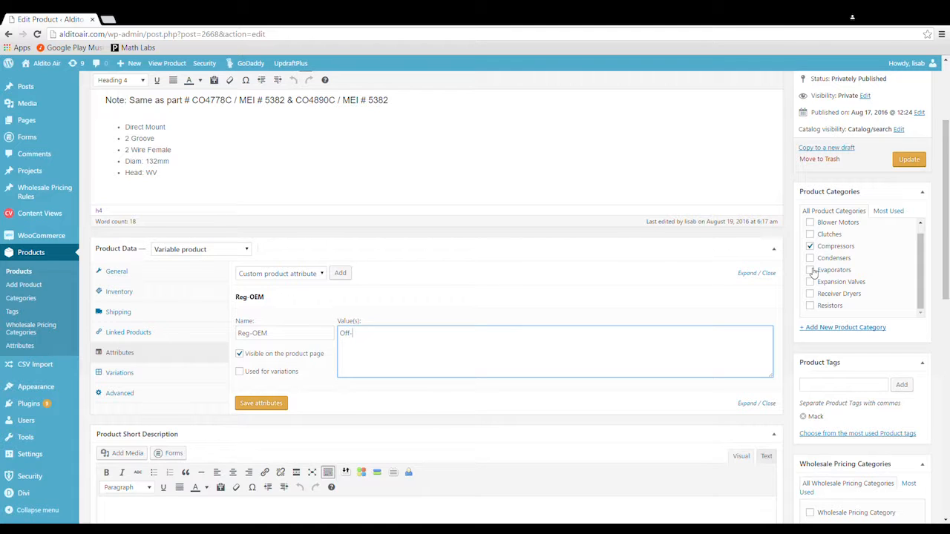
pyautogui.write('Market |')
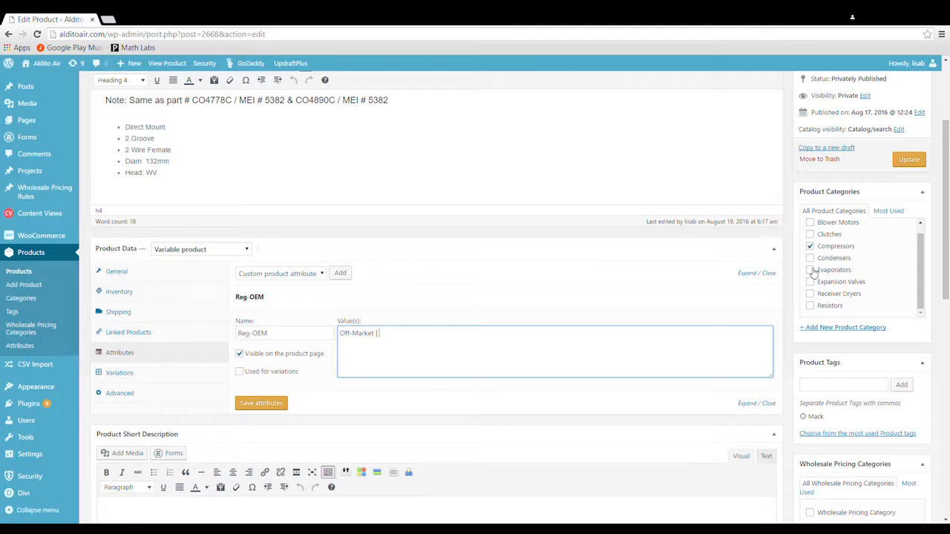
pyautogui.write('OEM')
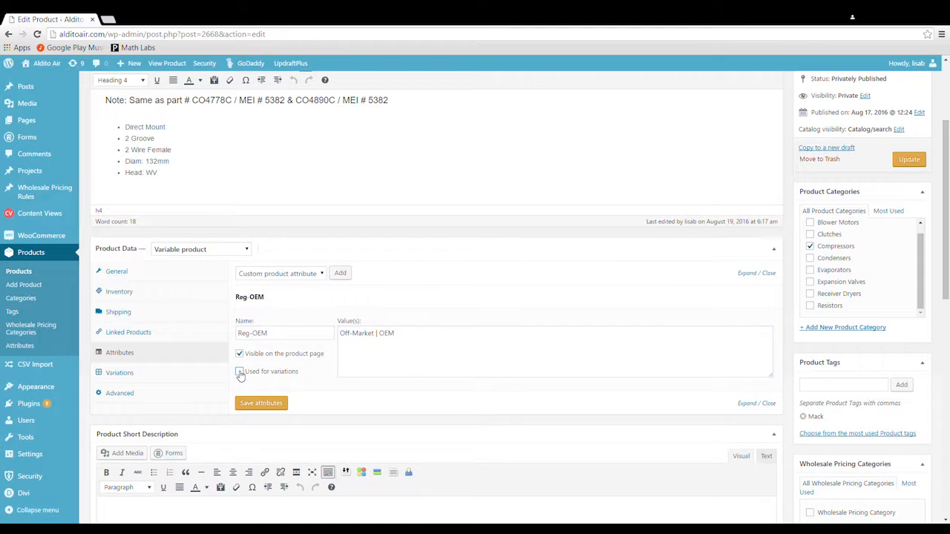
pyautogui.click(240, 371)
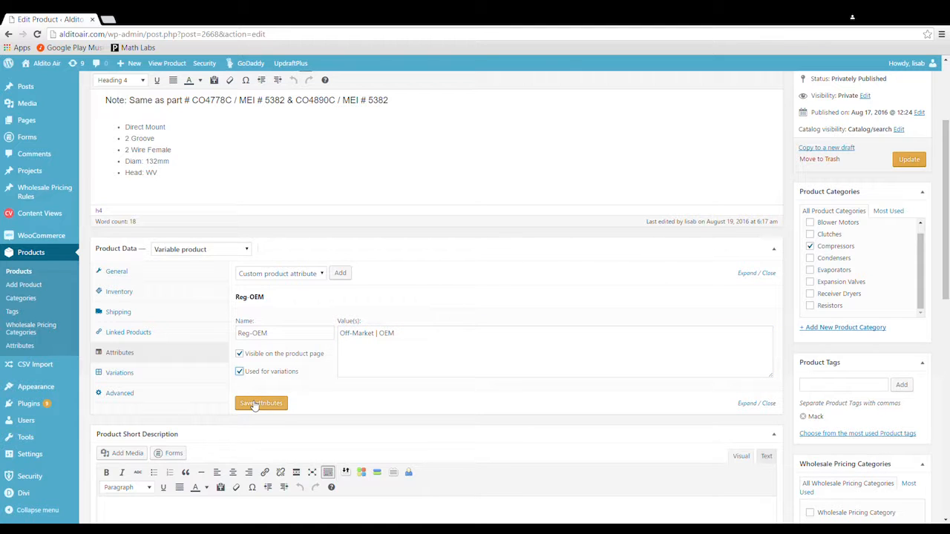
pyautogui.click(262, 404)
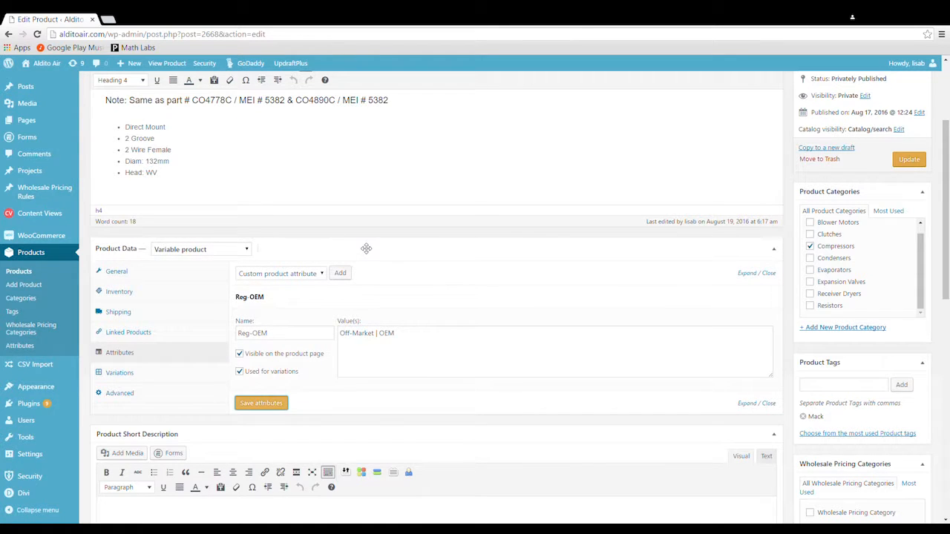
pyautogui.moveTo(119, 372)
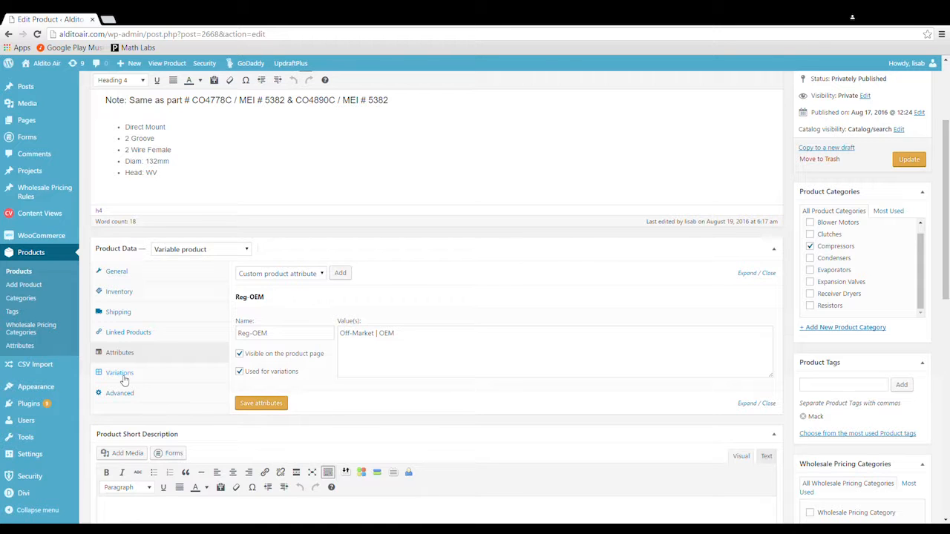
# Add a variation and set its Reg-OEM value to Off-Market
pyautogui.click(118, 372)
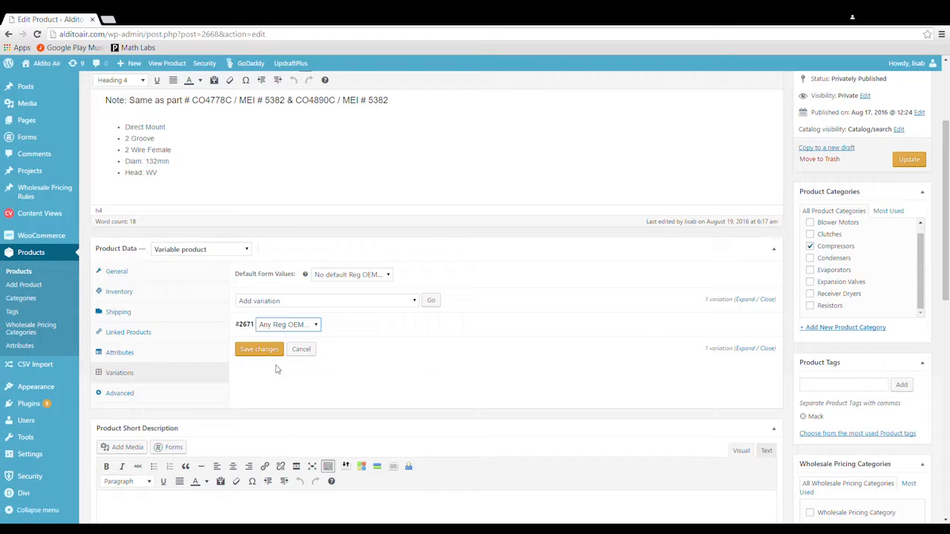
pyautogui.click(288, 324)
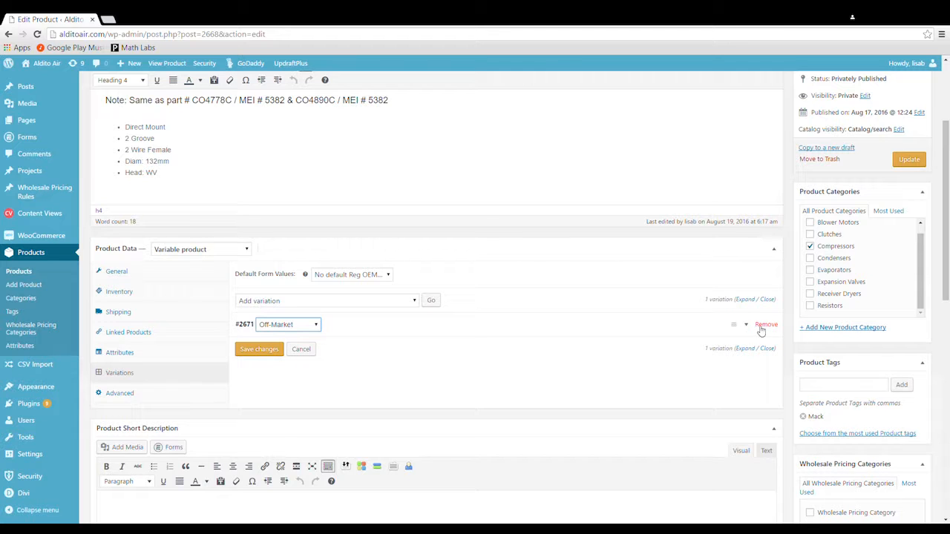
pyautogui.moveTo(733, 325)
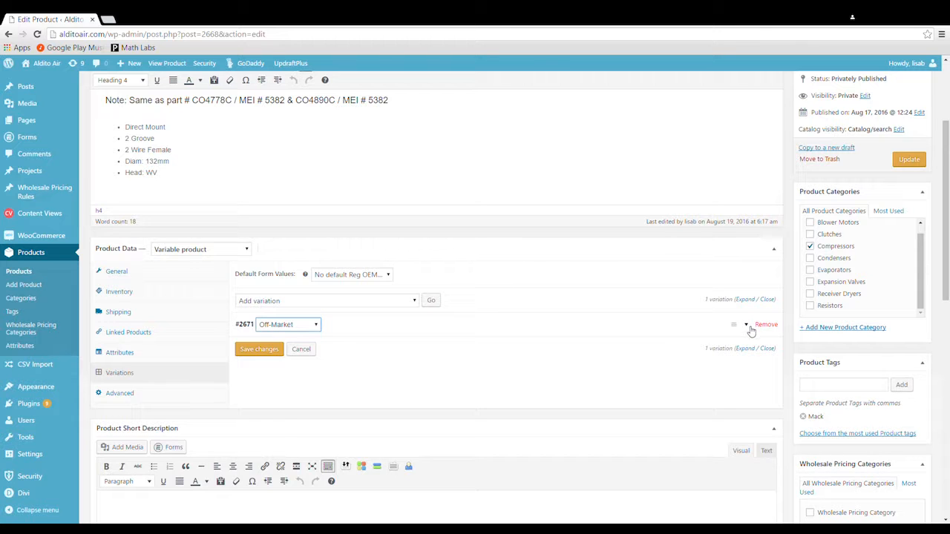
# Set the Off-Market variation's regular price to 100 and save changes
pyautogui.click(745, 323)
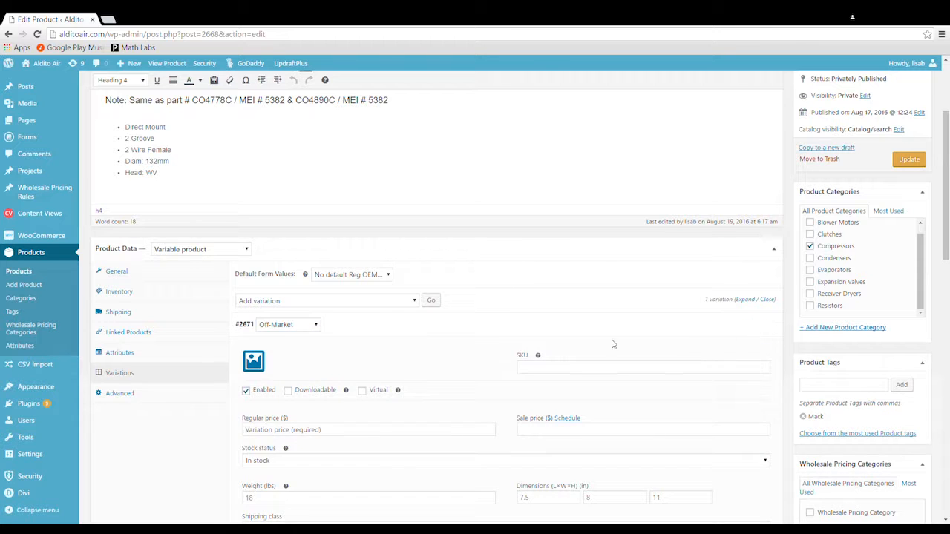
pyautogui.scroll(-3)
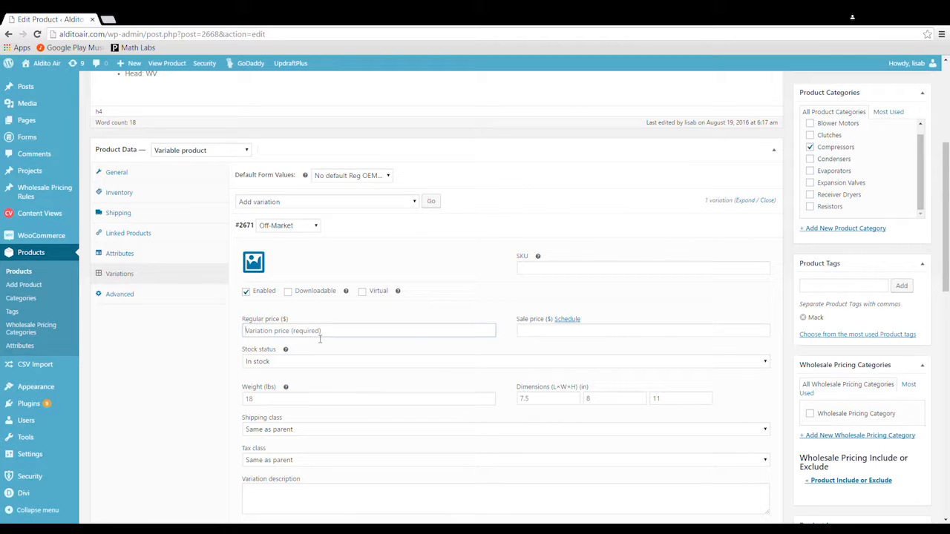
pyautogui.click(369, 330)
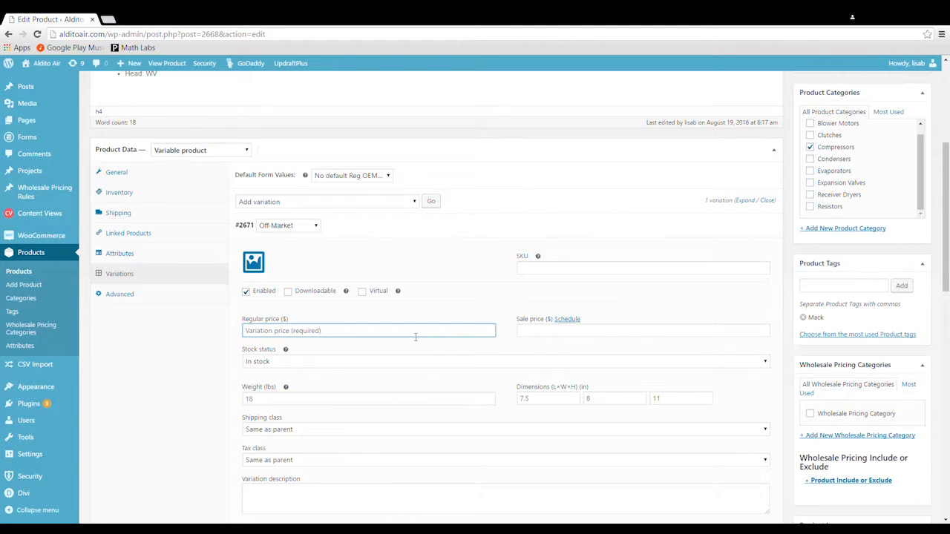
pyautogui.write('100')
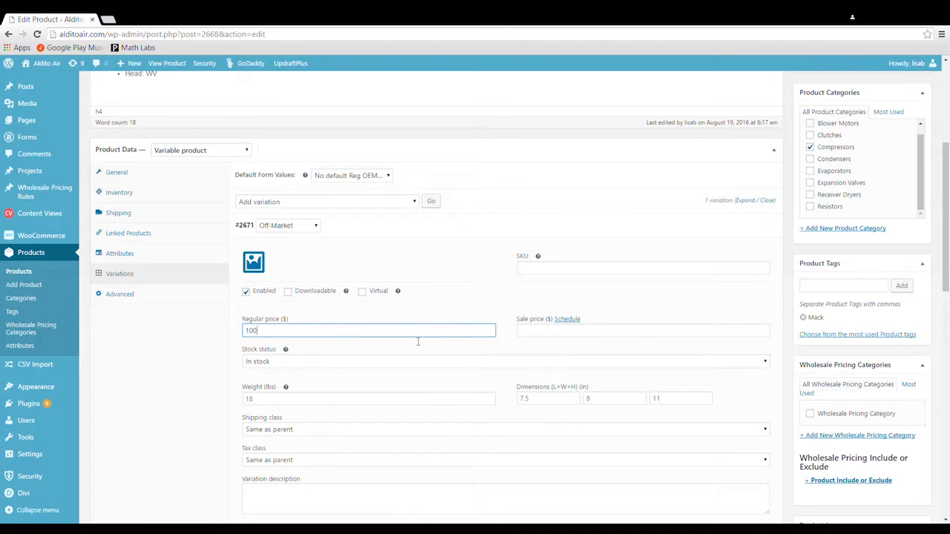
pyautogui.scroll(-3)
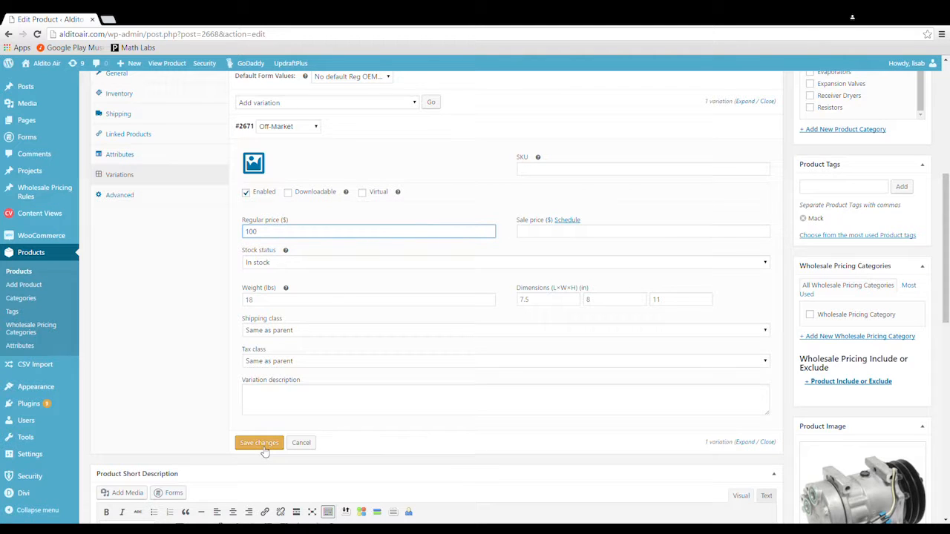
pyautogui.click(259, 442)
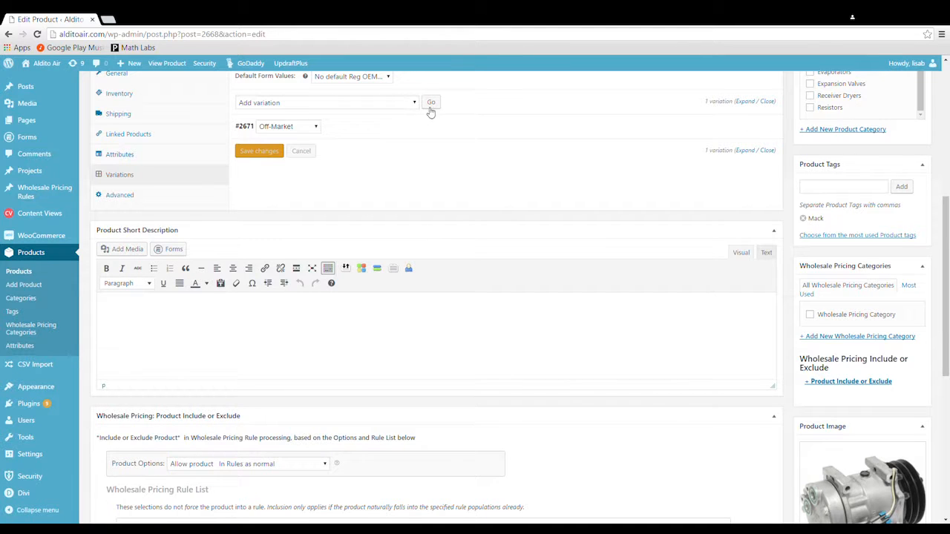
# Add an OEM variation with a regular price of 150 and save changes
pyautogui.click(431, 101)
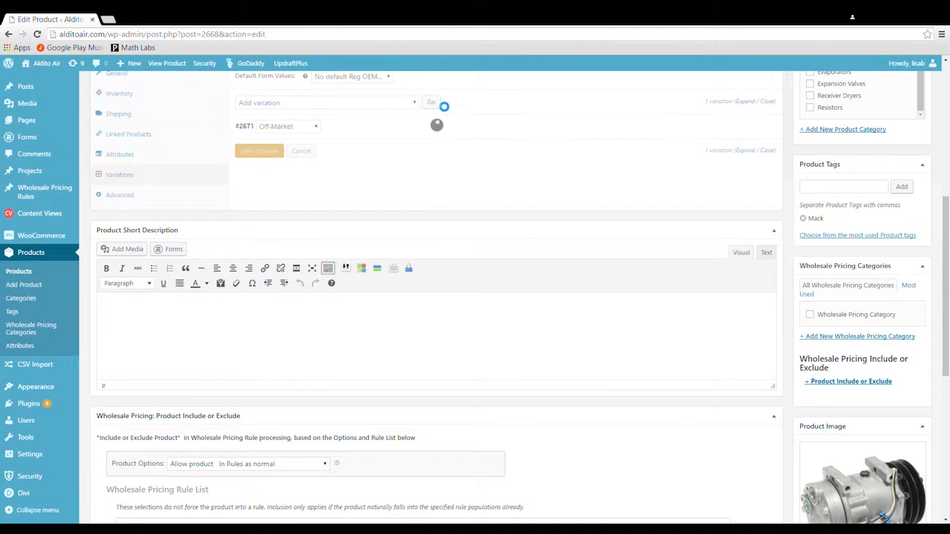
pyautogui.click(430, 101)
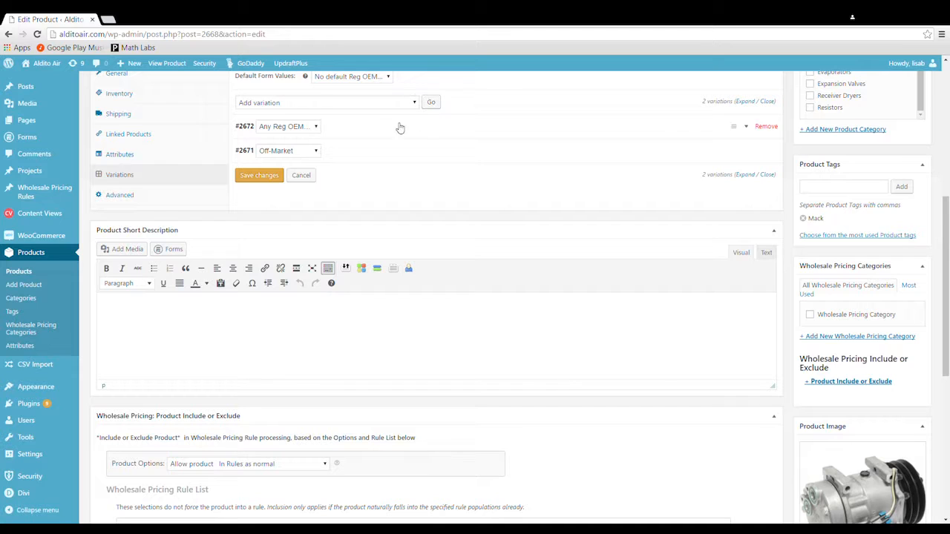
pyautogui.moveTo(309, 127)
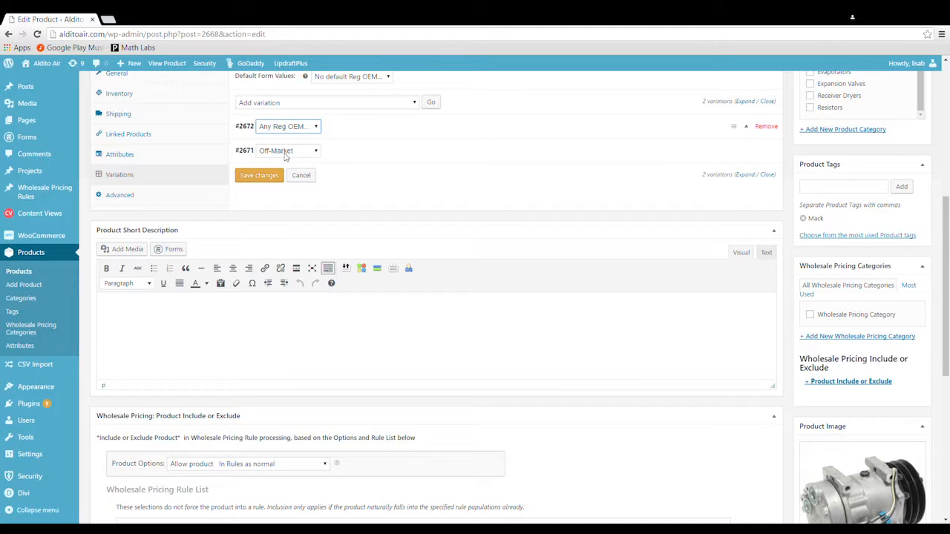
pyautogui.click(288, 126)
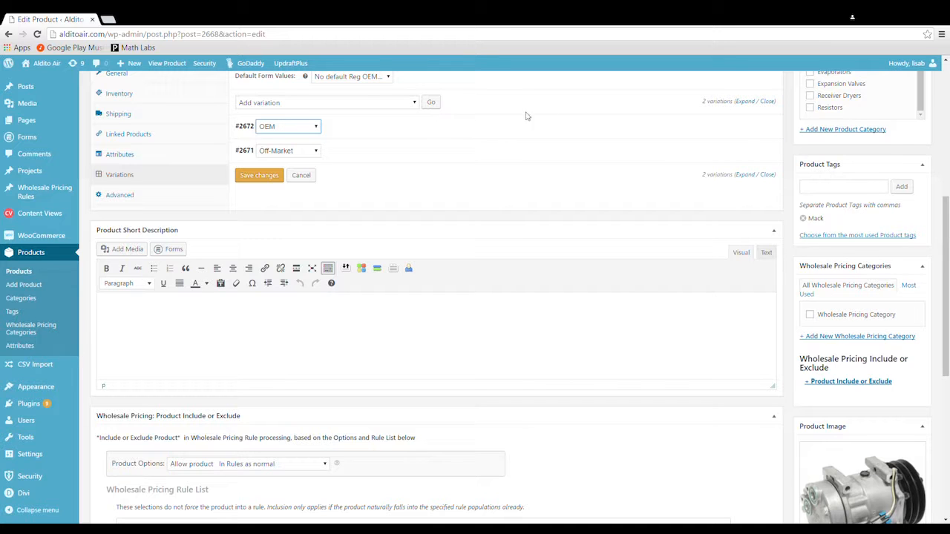
pyautogui.moveTo(750, 132)
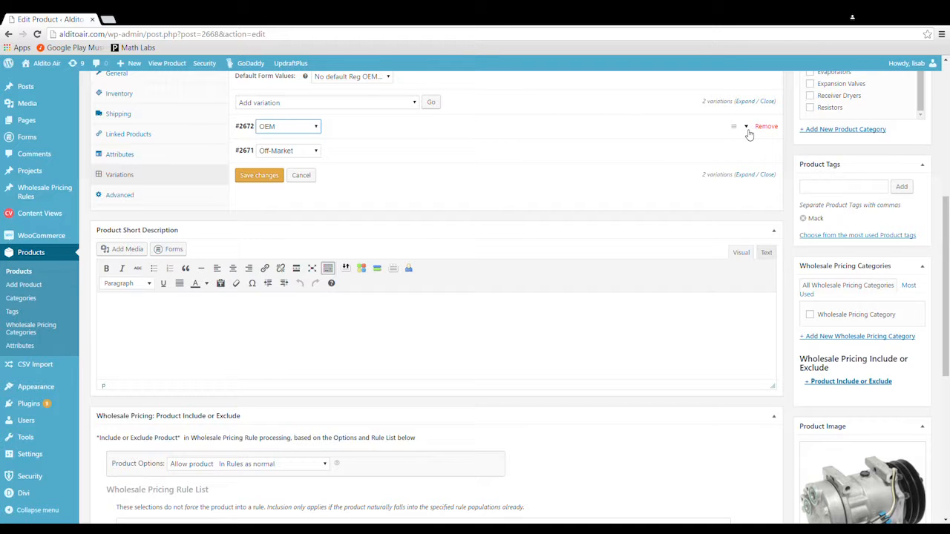
pyautogui.click(734, 126)
pyautogui.write('1')
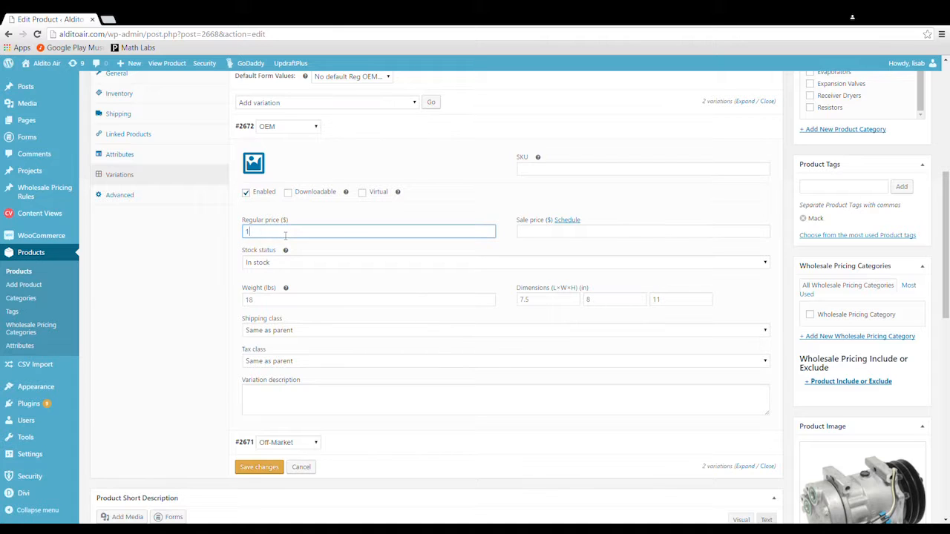
pyautogui.write('50')
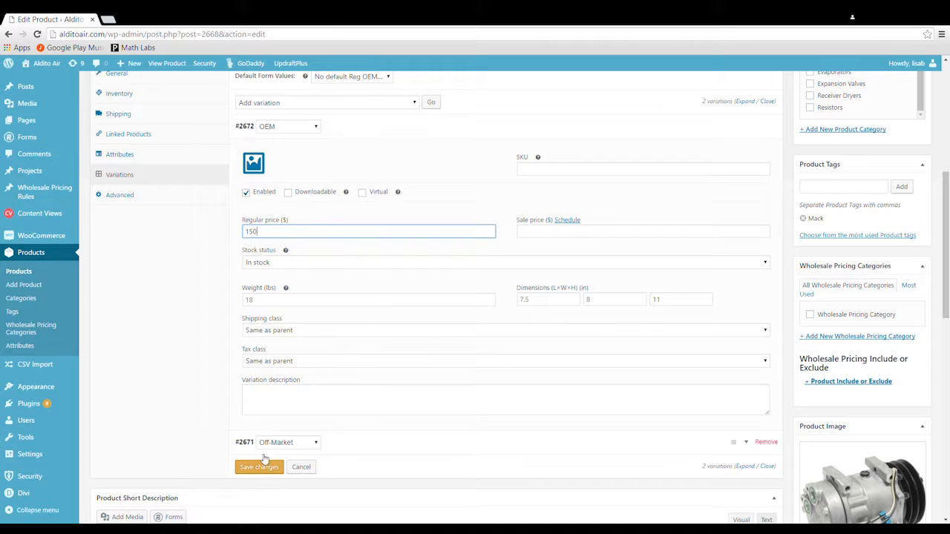
pyautogui.click(258, 467)
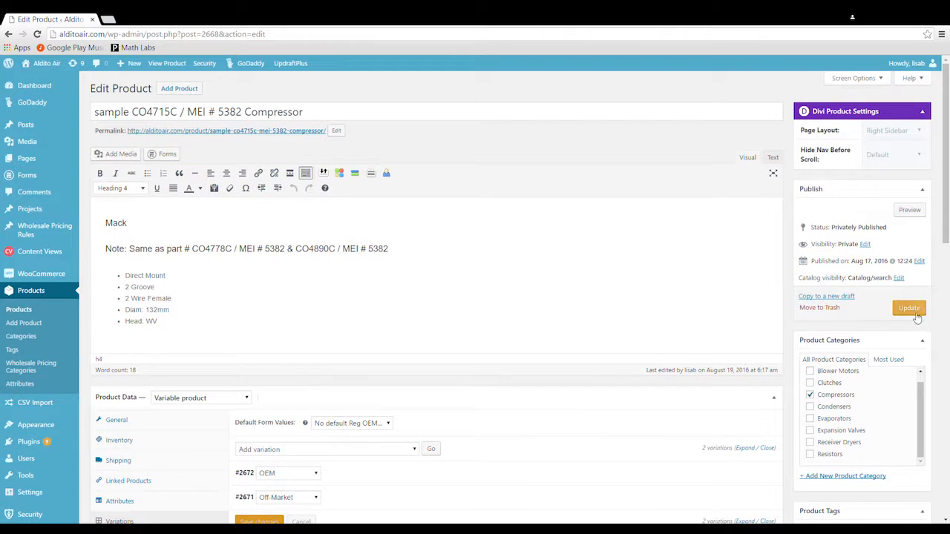
# Update the product and view its live page showing $100.00–$150.00 with a Reg OEM option
pyautogui.click(909, 307)
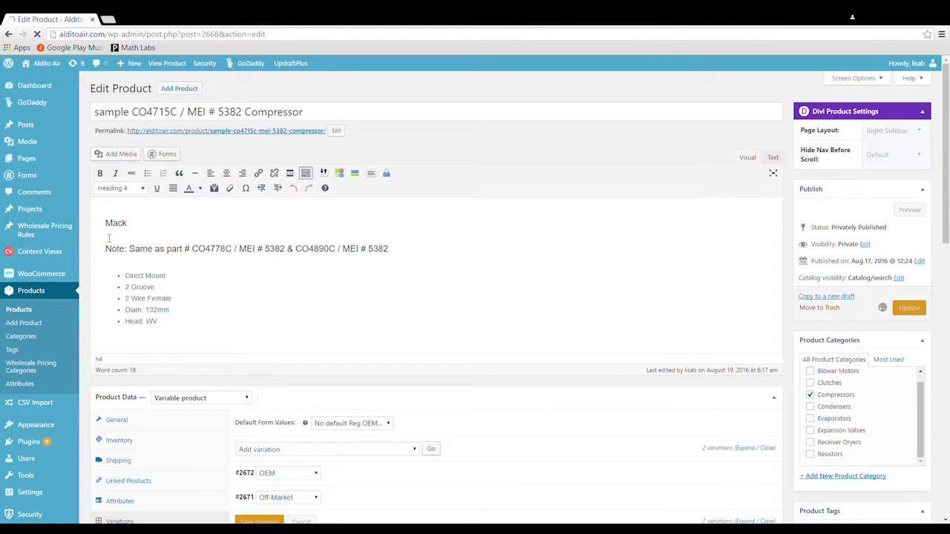
pyautogui.click(909, 308)
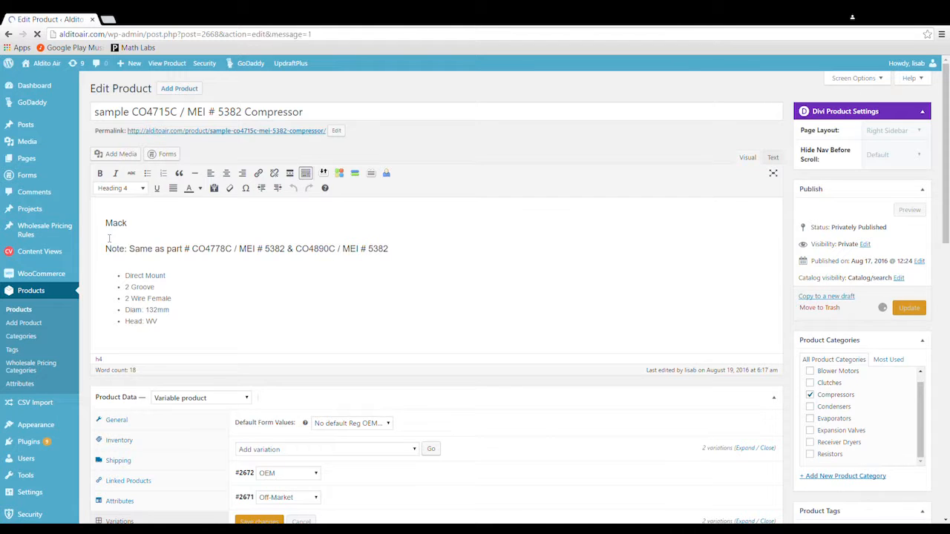
pyautogui.click(909, 307)
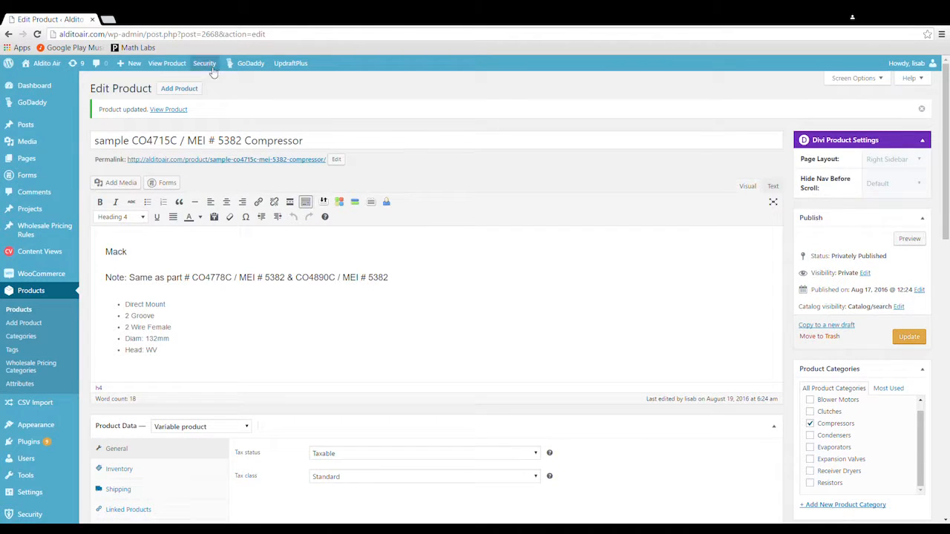
pyautogui.click(167, 62)
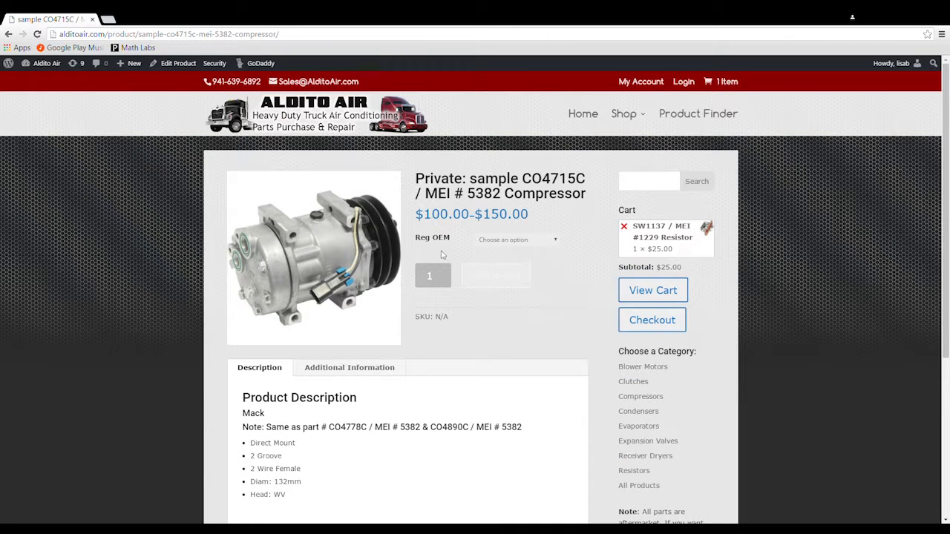
pyautogui.moveTo(523, 244)
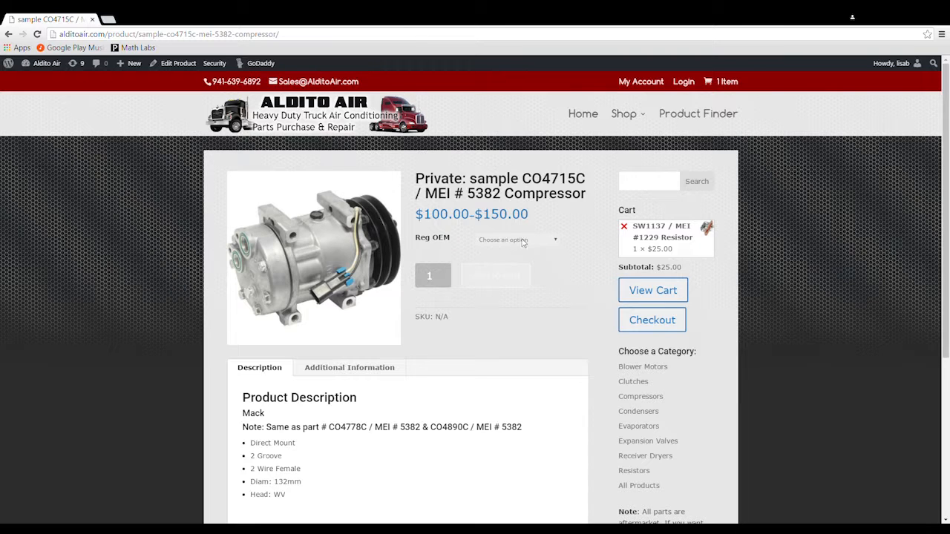
# Check the Off-Market and OEM prices in the Reg OEM dropdown, then return to Edit Product
pyautogui.click(517, 239)
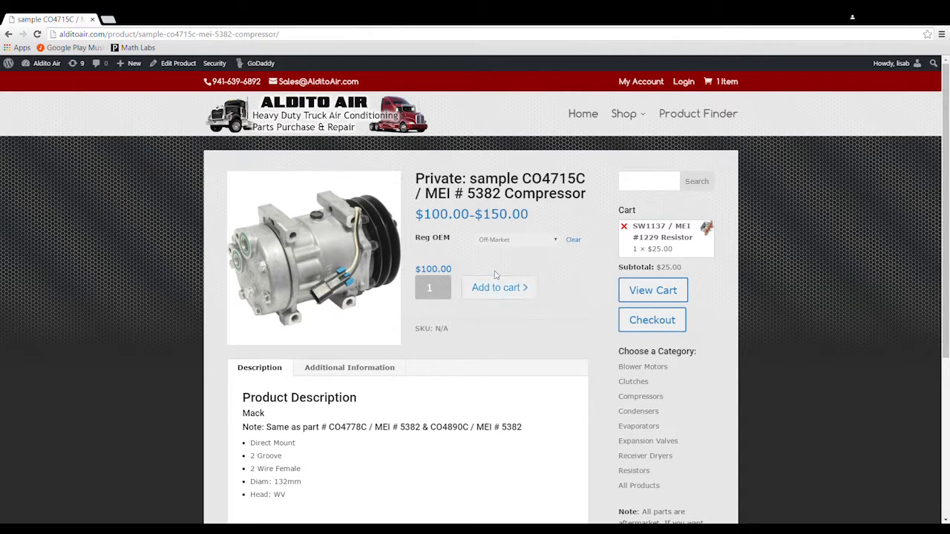
pyautogui.click(516, 239)
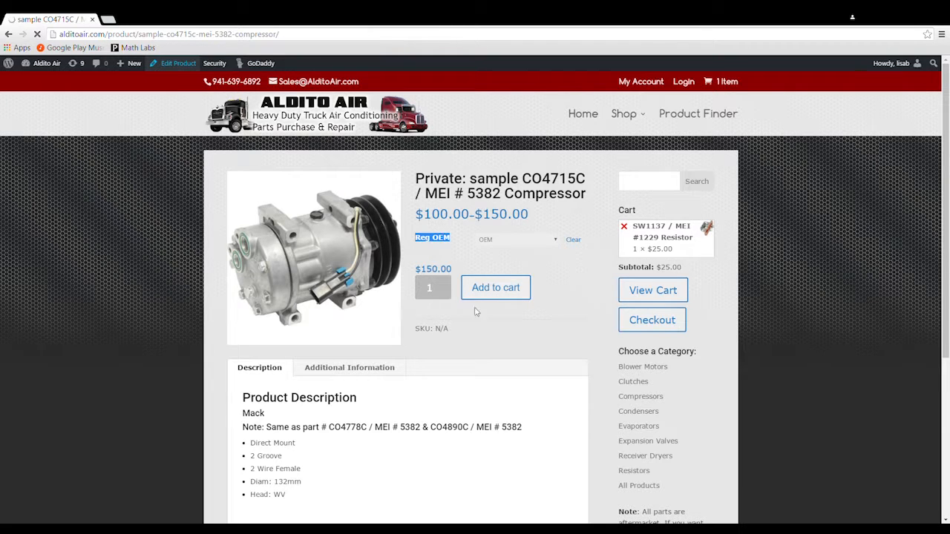
pyautogui.click(178, 62)
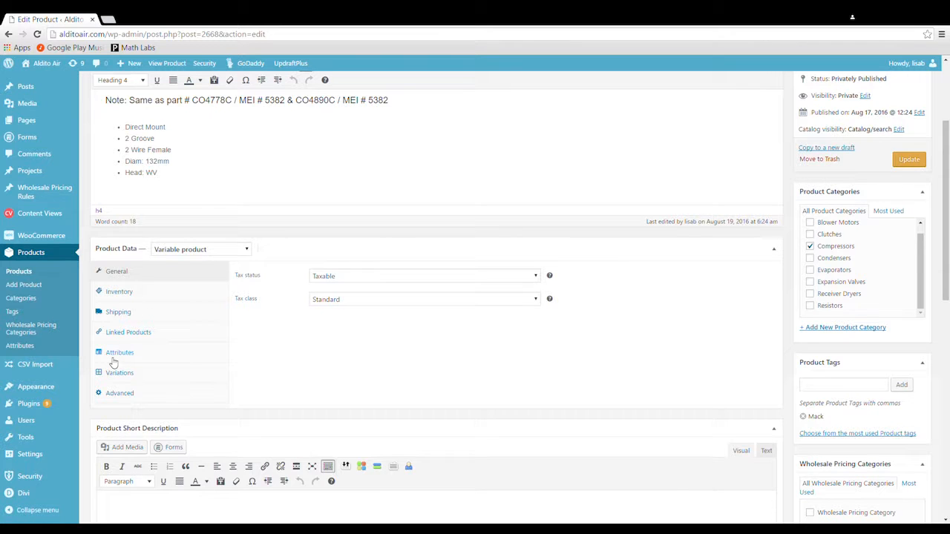
# Rename the Reg OEM attribute to 'Choose an option' and save attributes
pyautogui.click(119, 352)
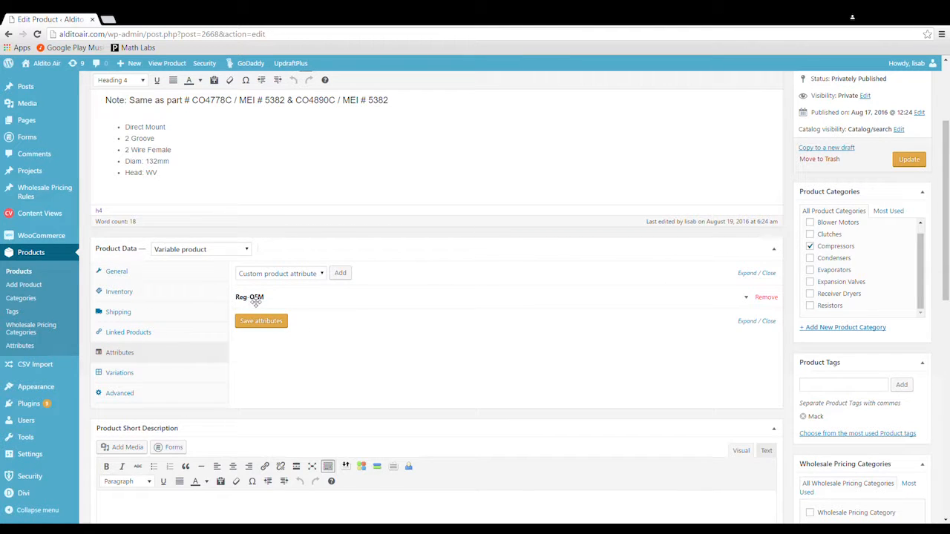
pyautogui.click(249, 297)
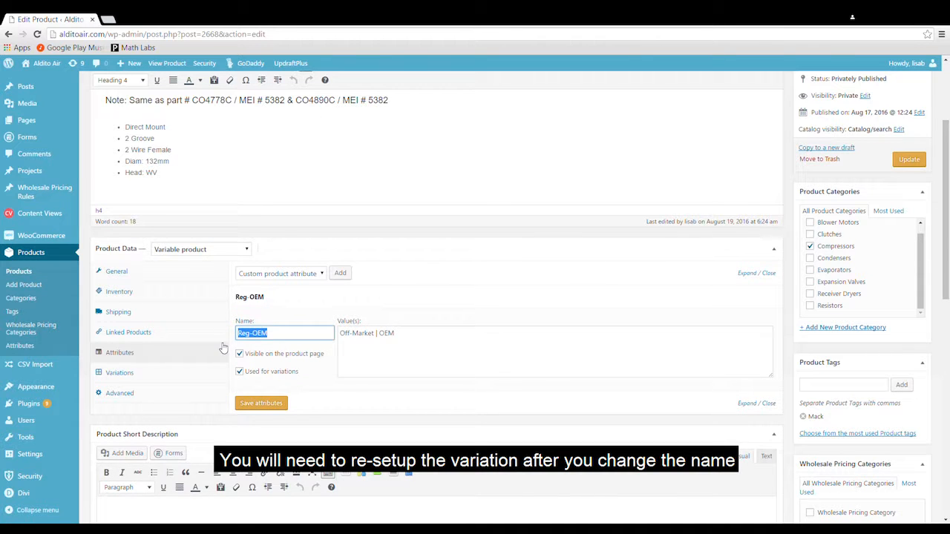
pyautogui.write('Cgi')
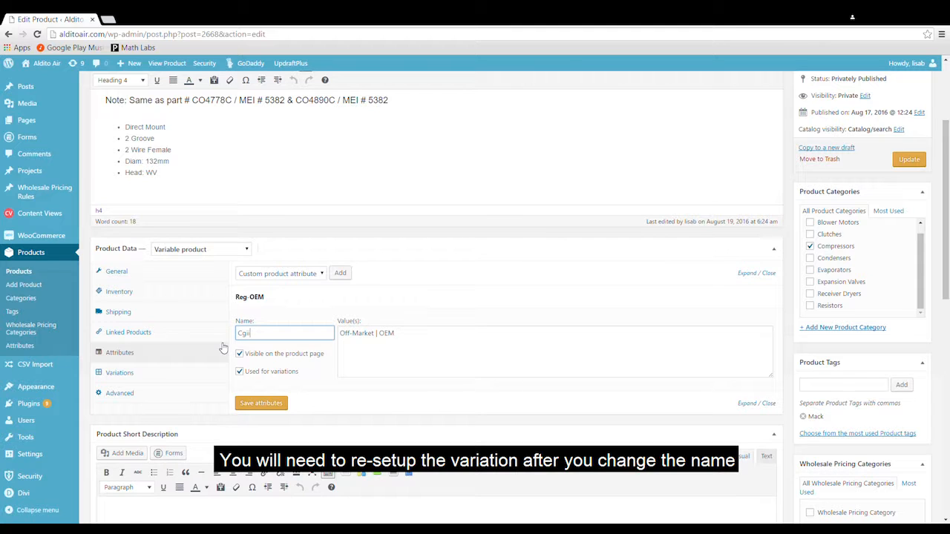
pyautogui.write('Choose th')
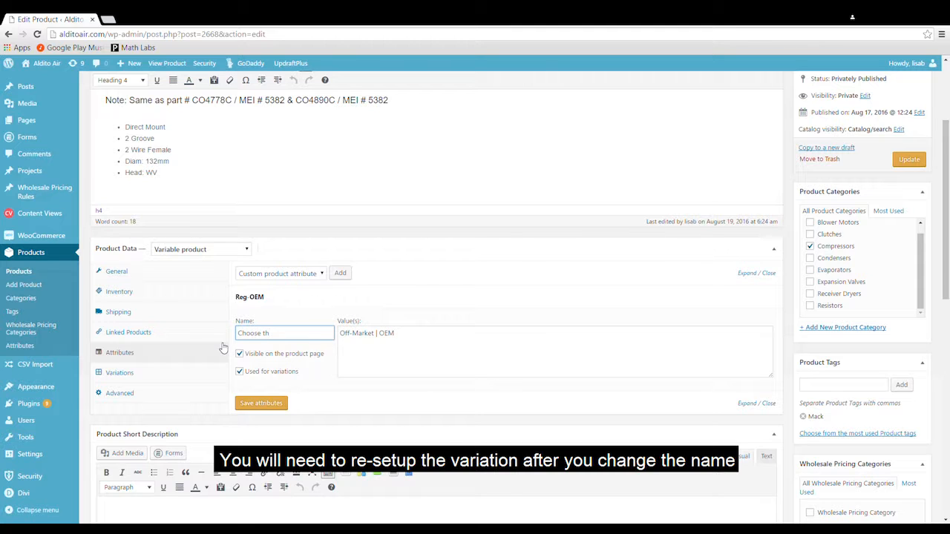
pyautogui.write('Choose an option:')
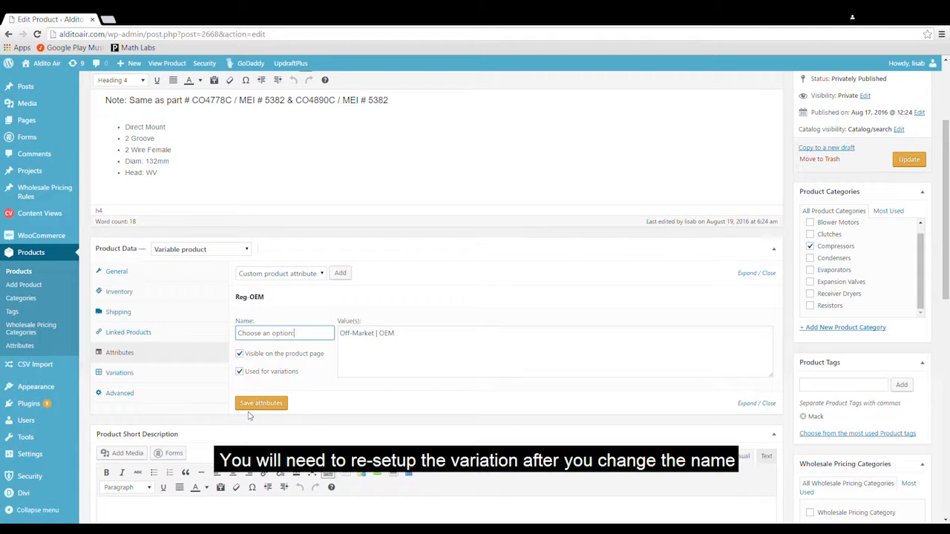
pyautogui.click(261, 404)
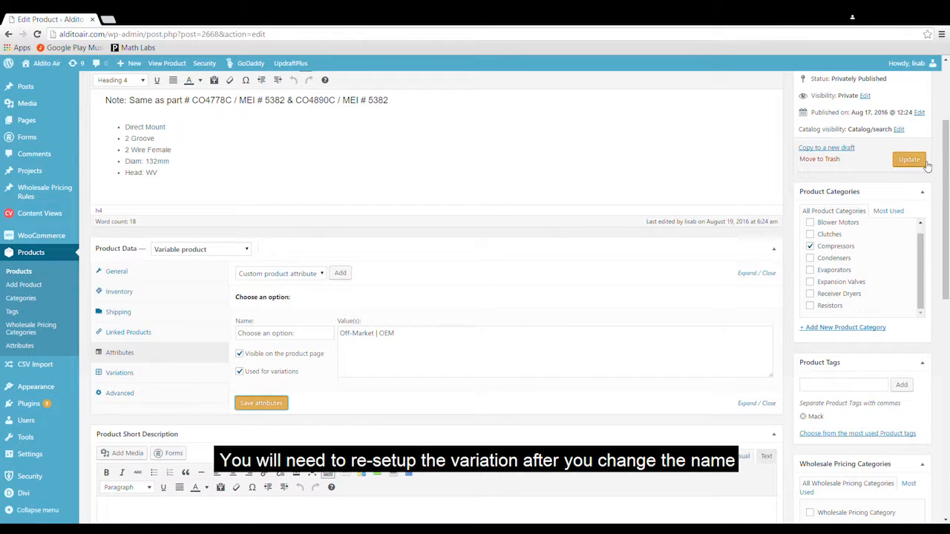
# Update the product and view the storefront page with the 'Choose an option' selector
pyautogui.click(909, 159)
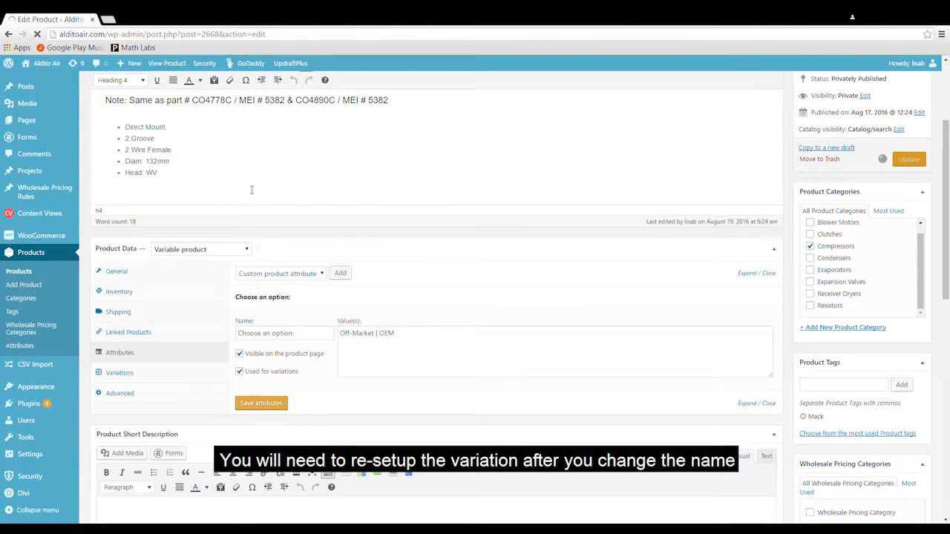
pyautogui.click(909, 159)
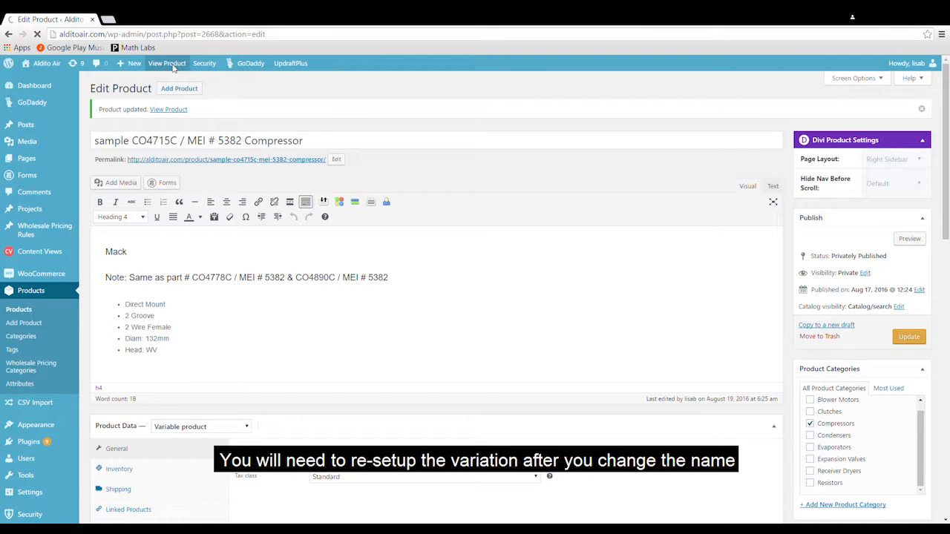
pyautogui.click(166, 62)
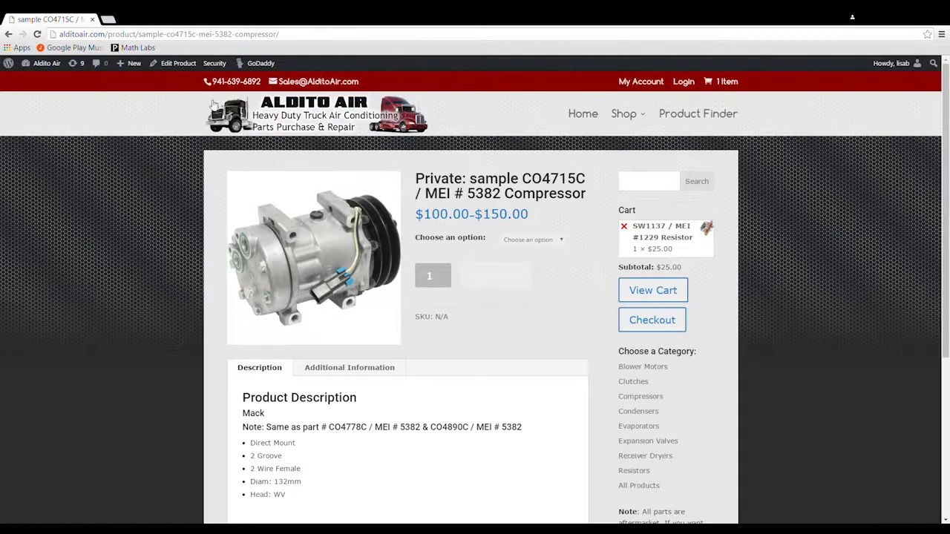